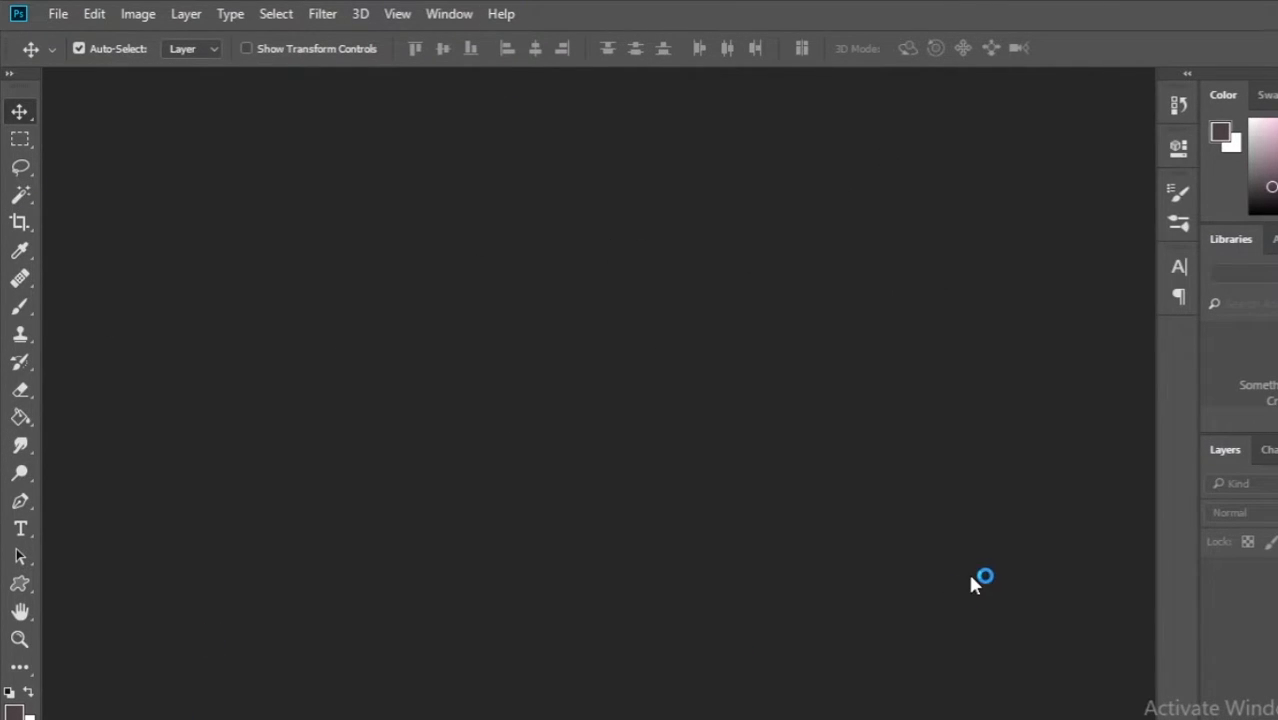
mouse_move(390, 344)
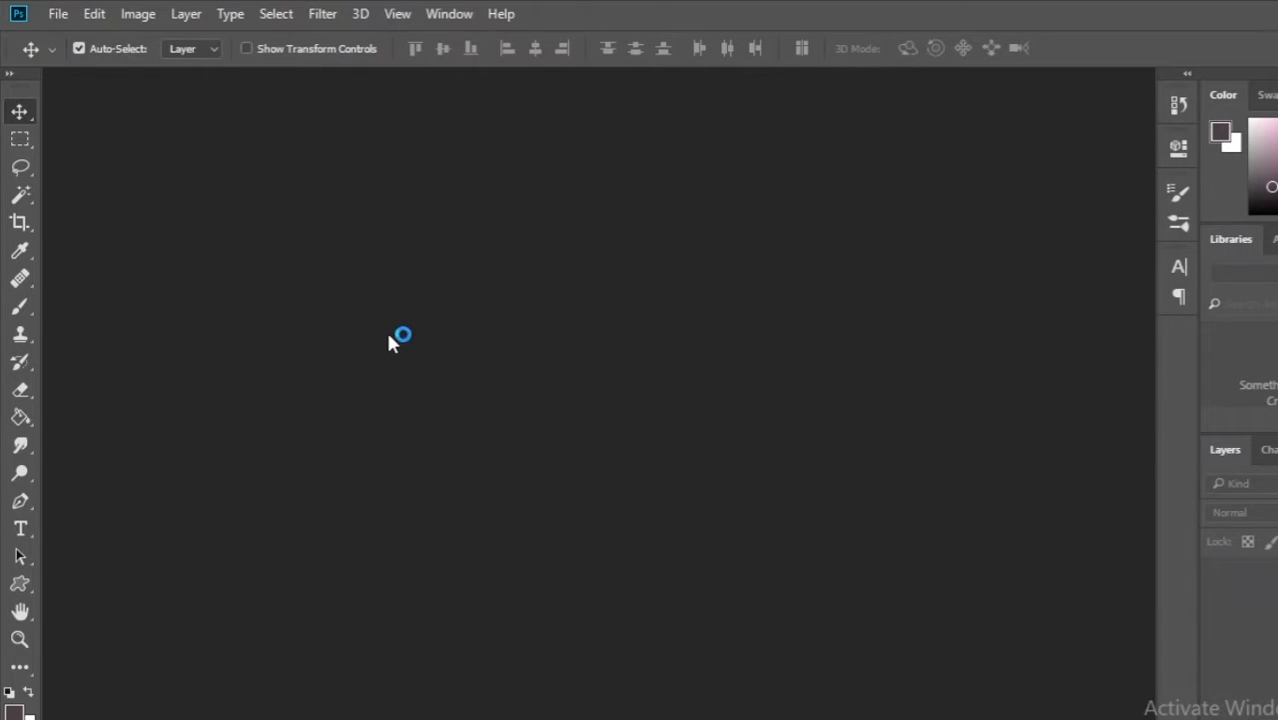
mouse_move(536, 204)
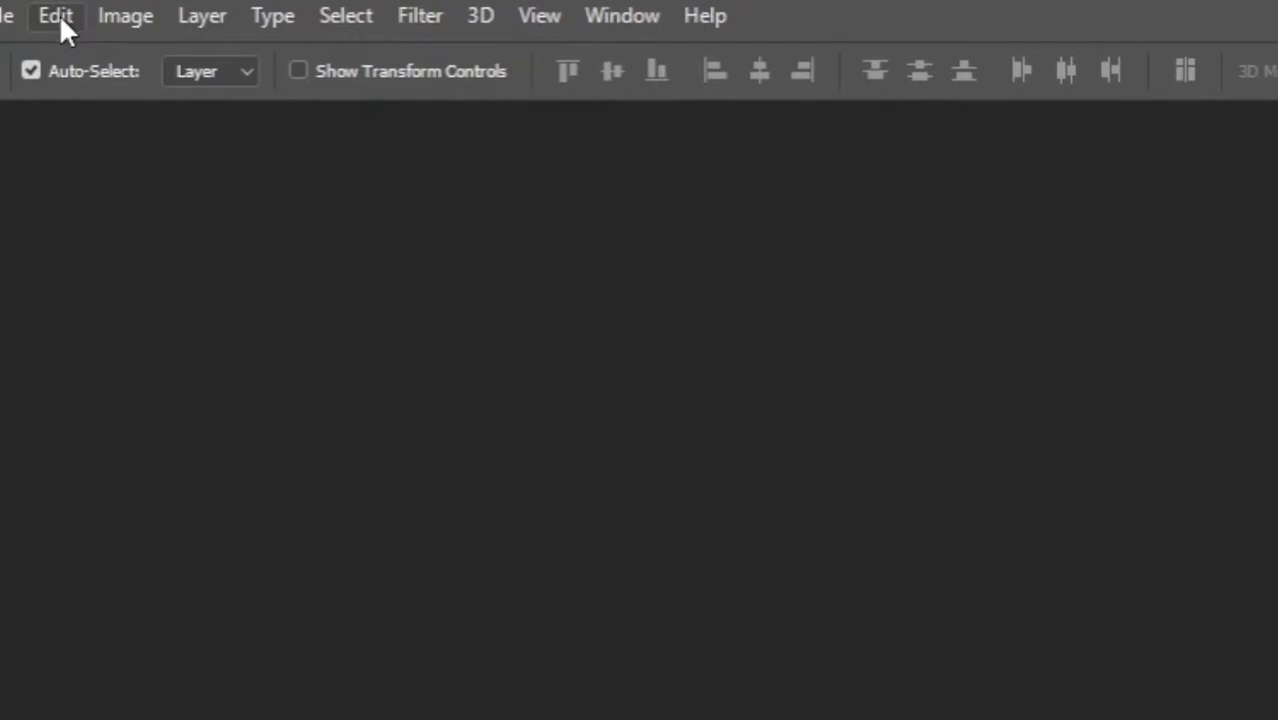
Open Preferences on the File Handling page via Edit > Preferences
click(58, 16)
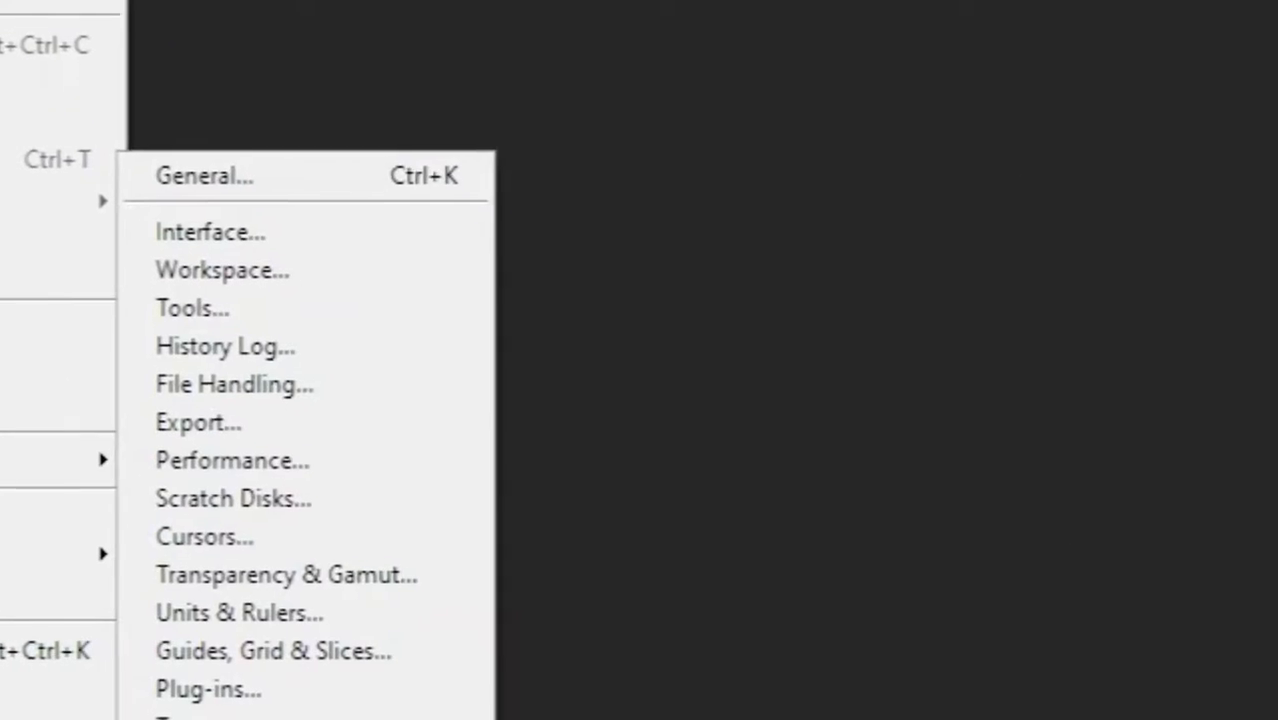
click(232, 384)
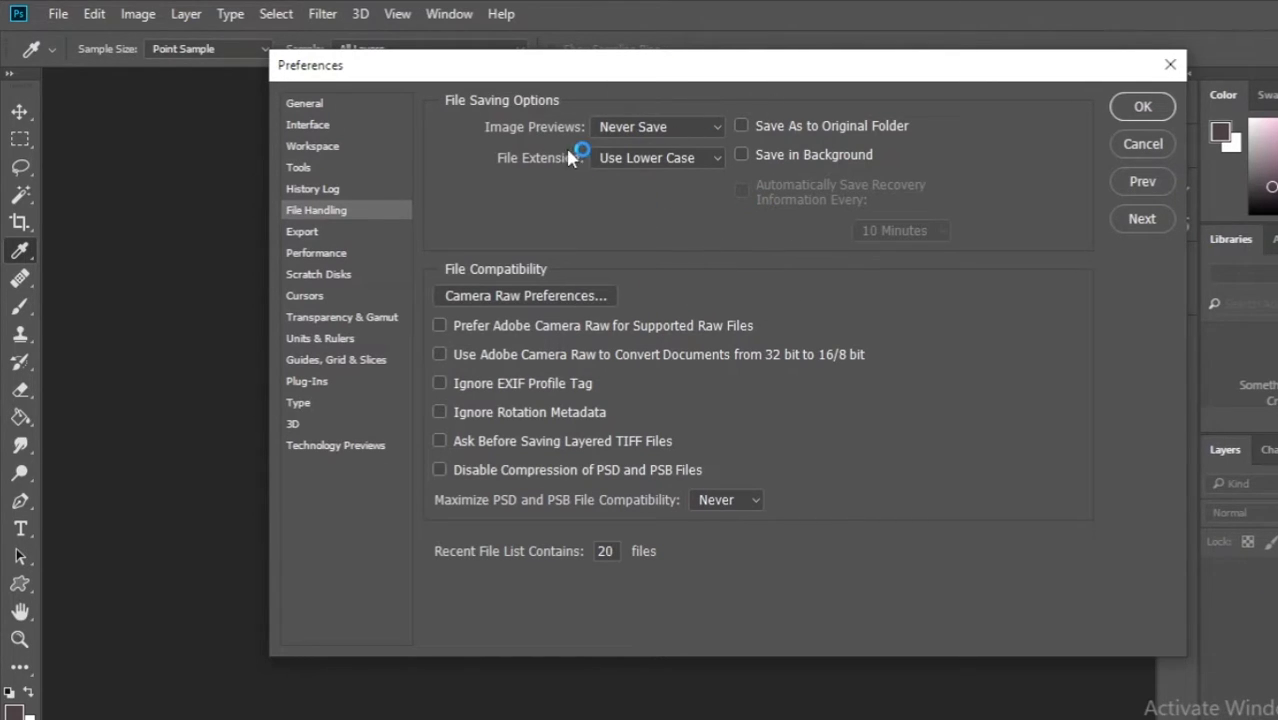
Set Image Previews to Always Save and enable Save As to Original Folder, Save in Background and recovery autosave
click(656, 126)
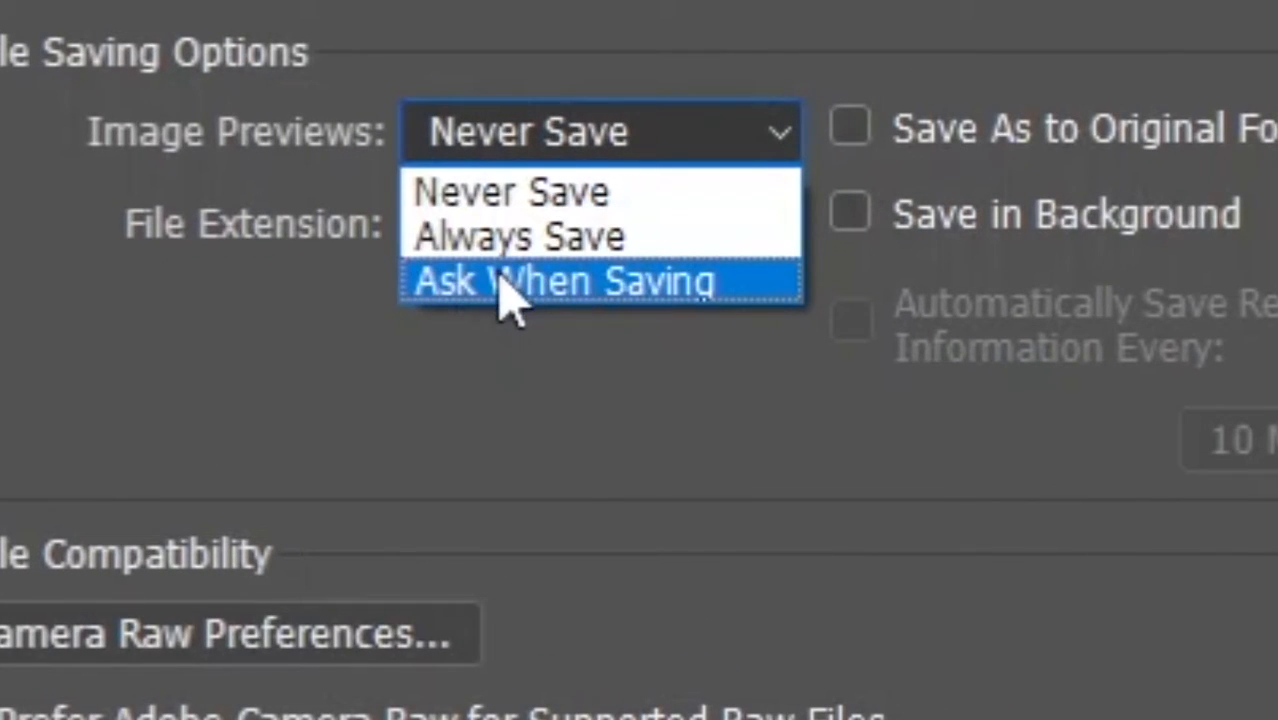
click(504, 236)
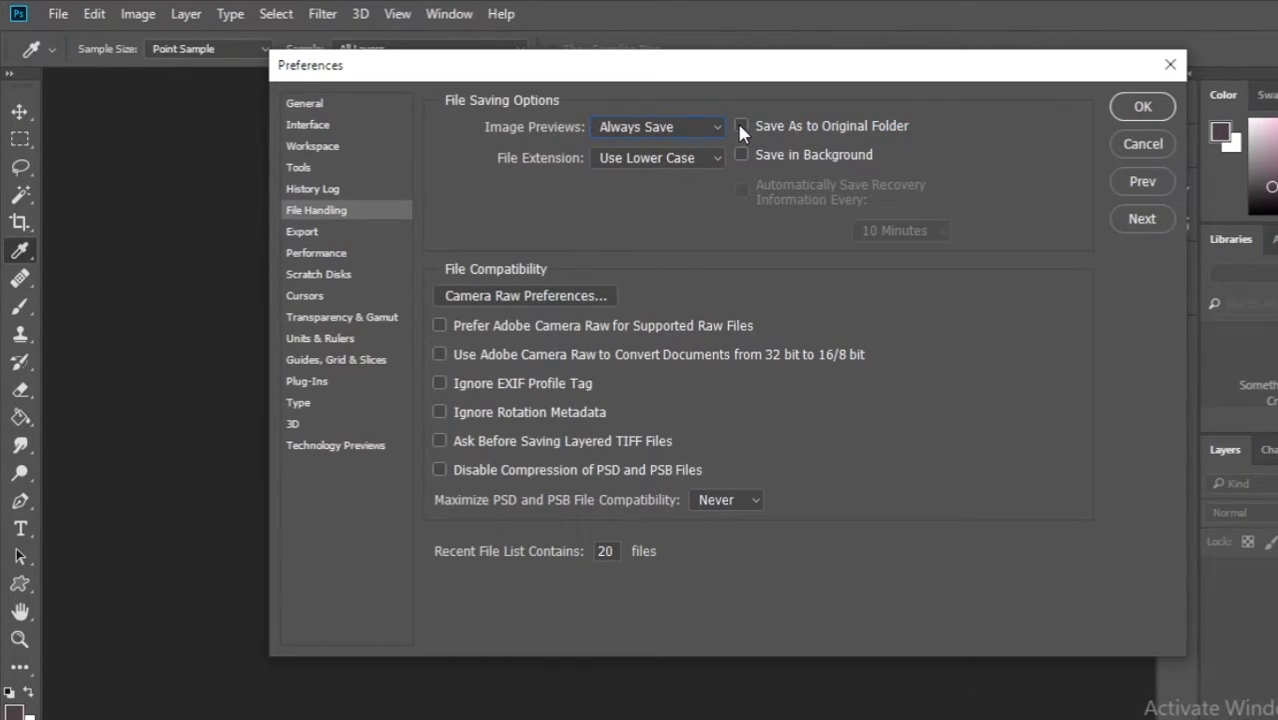
click(742, 126)
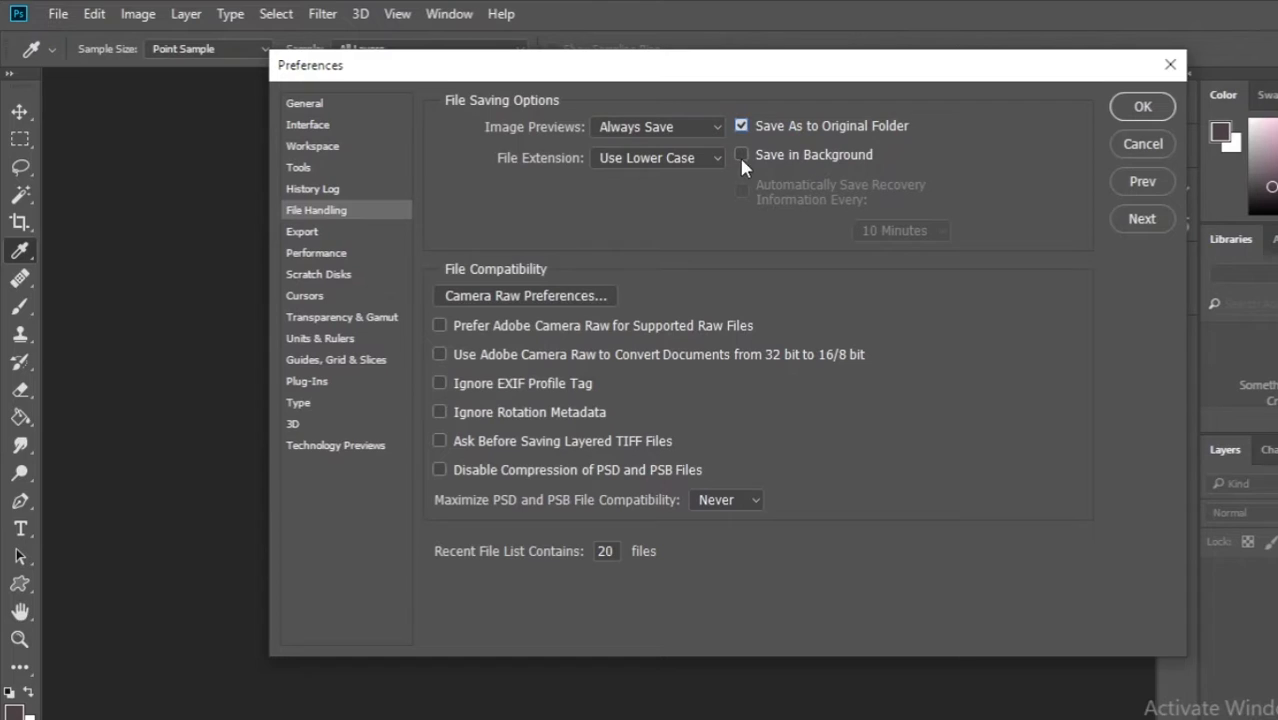
click(742, 154)
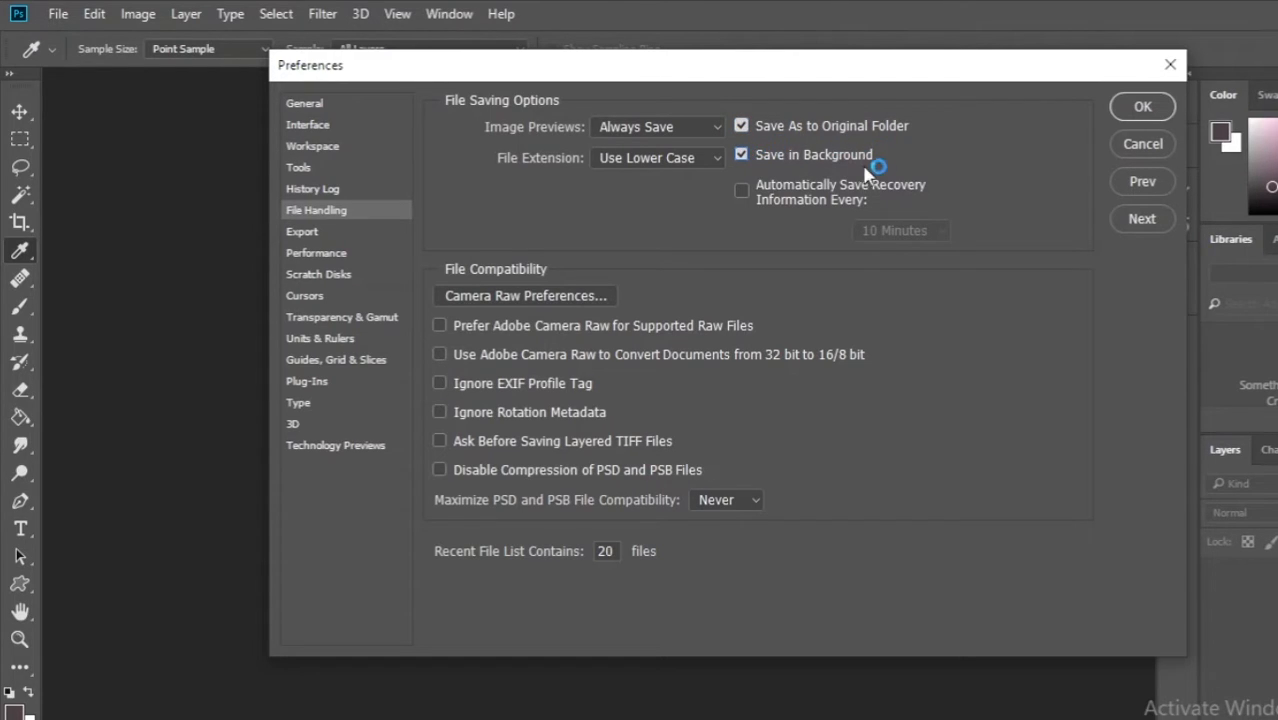
click(740, 190)
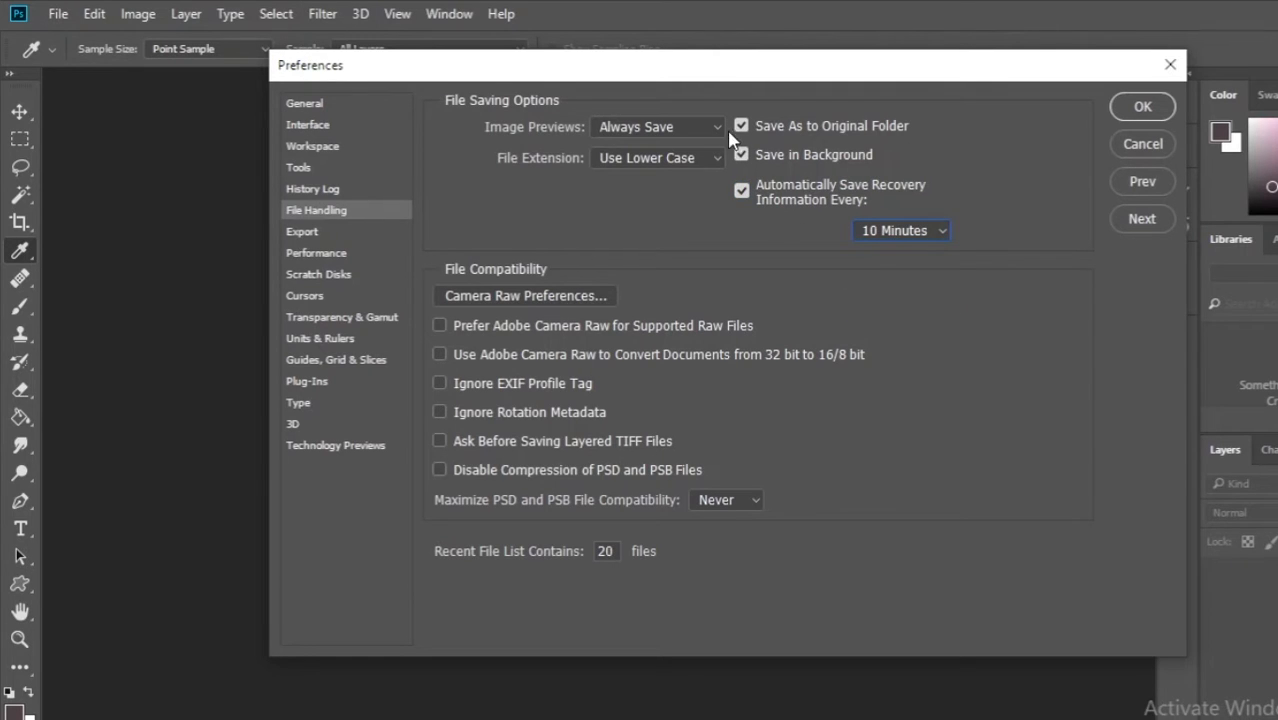
click(656, 158)
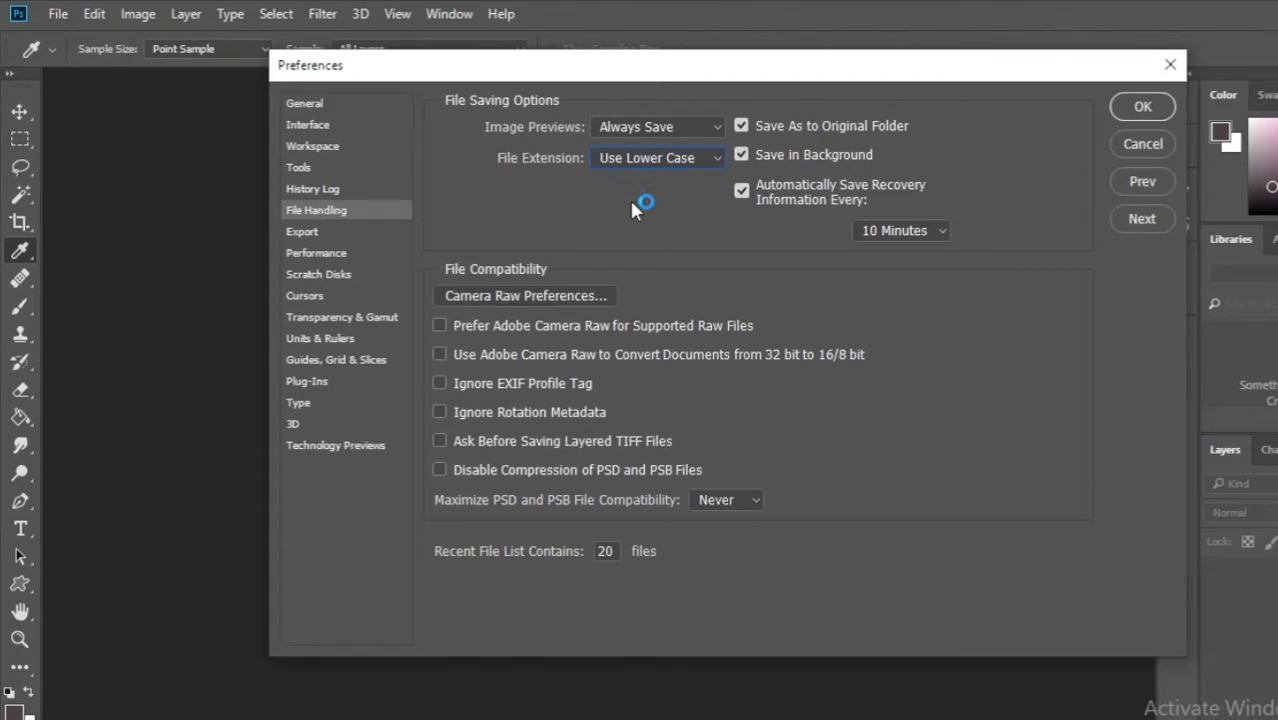
mouse_move(640, 220)
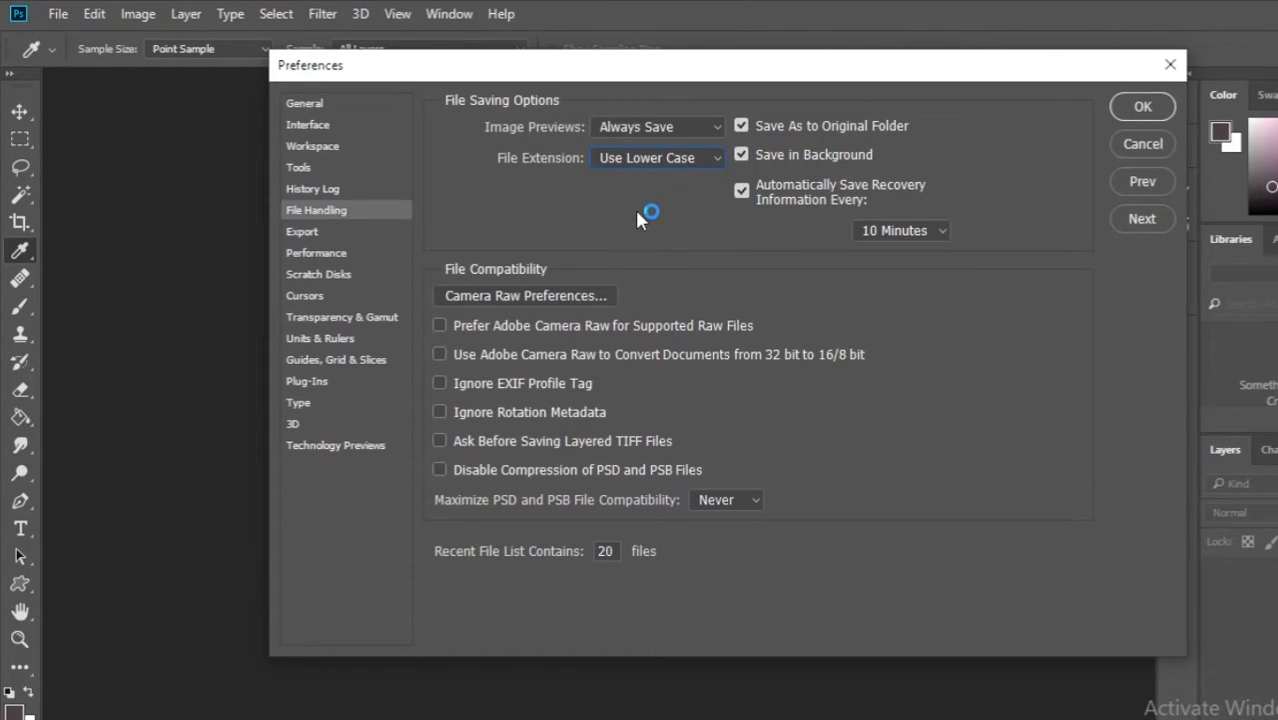
mouse_move(706, 270)
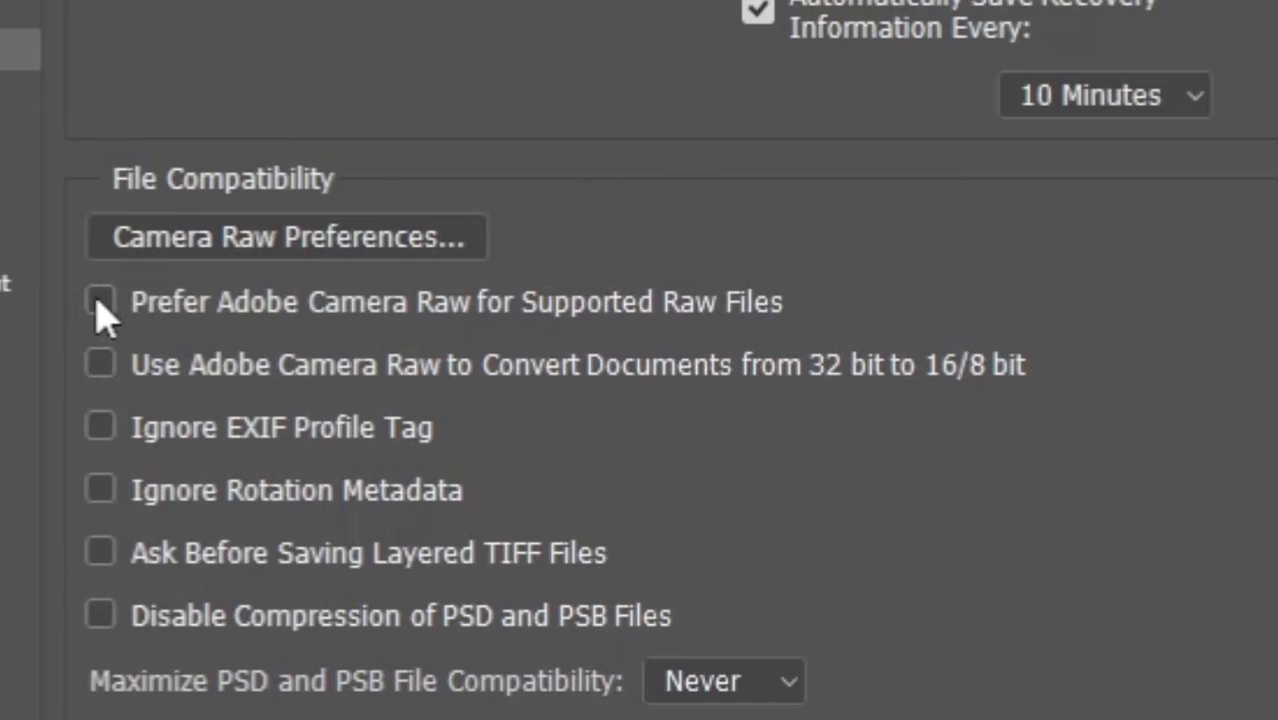
Enable Prefer Adobe Camera Raw and set Maximize PSD and PSB Compatibility to Ask
click(100, 296)
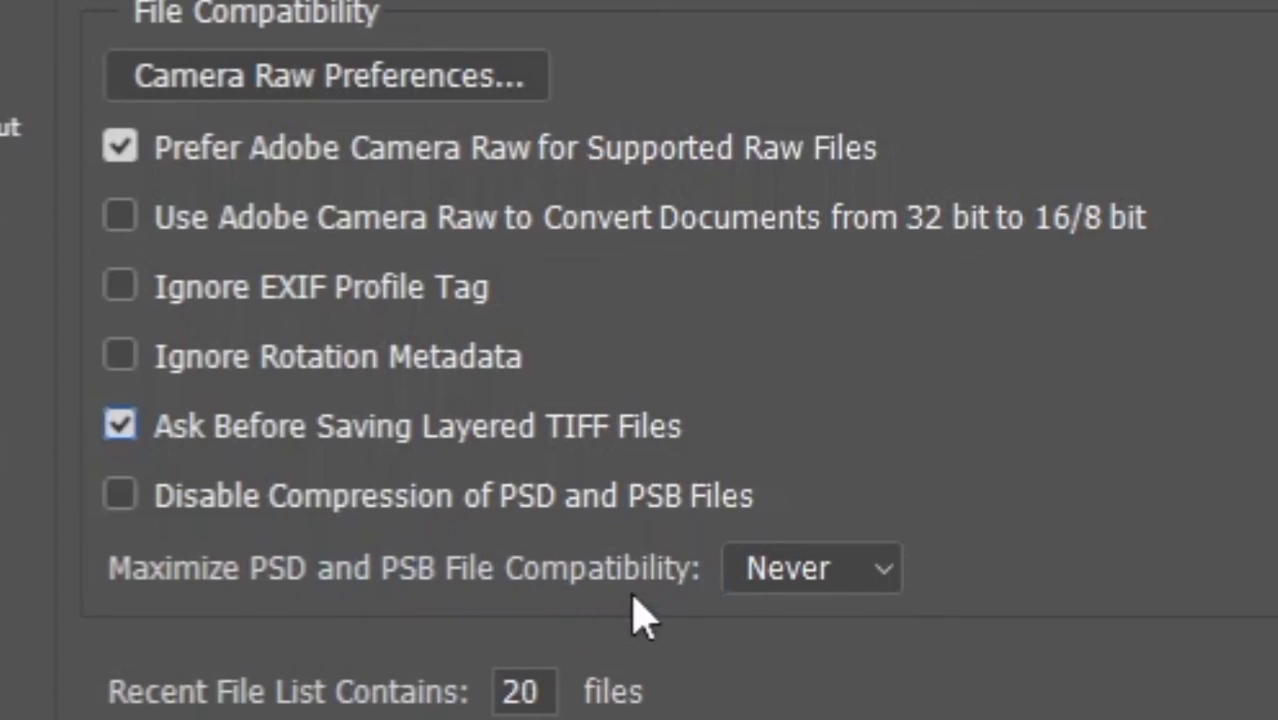
click(812, 568)
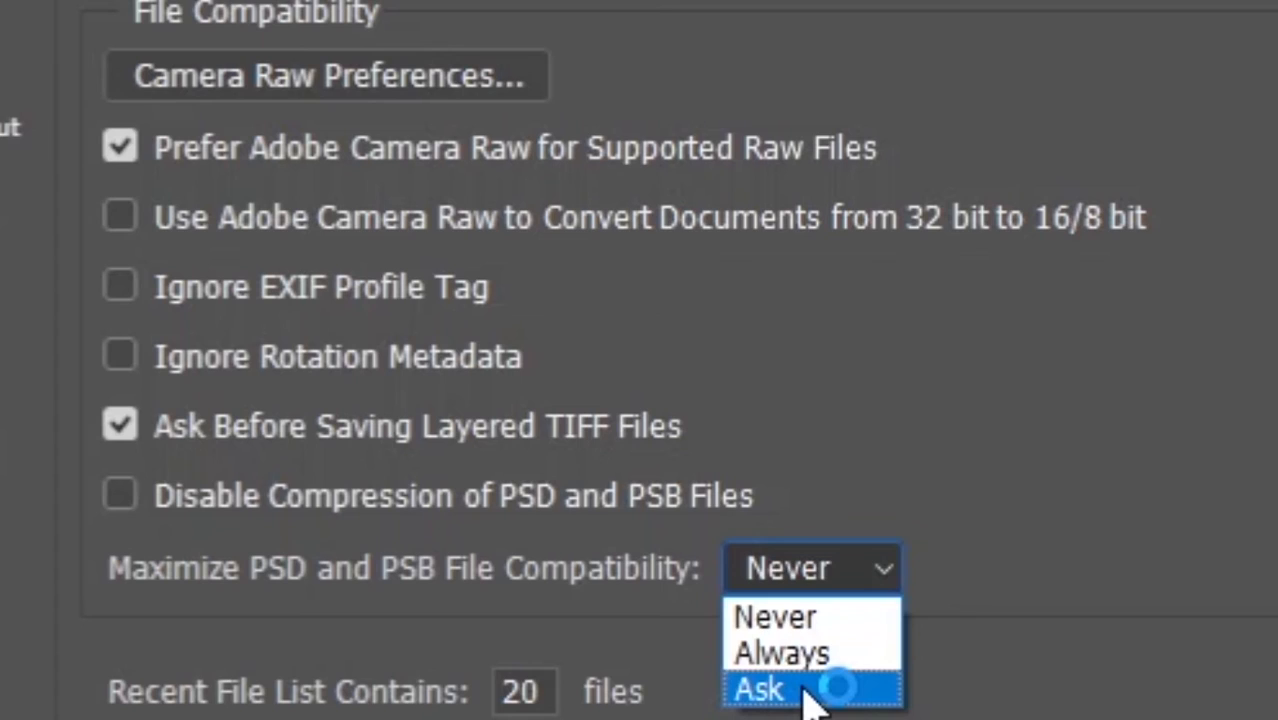
click(760, 686)
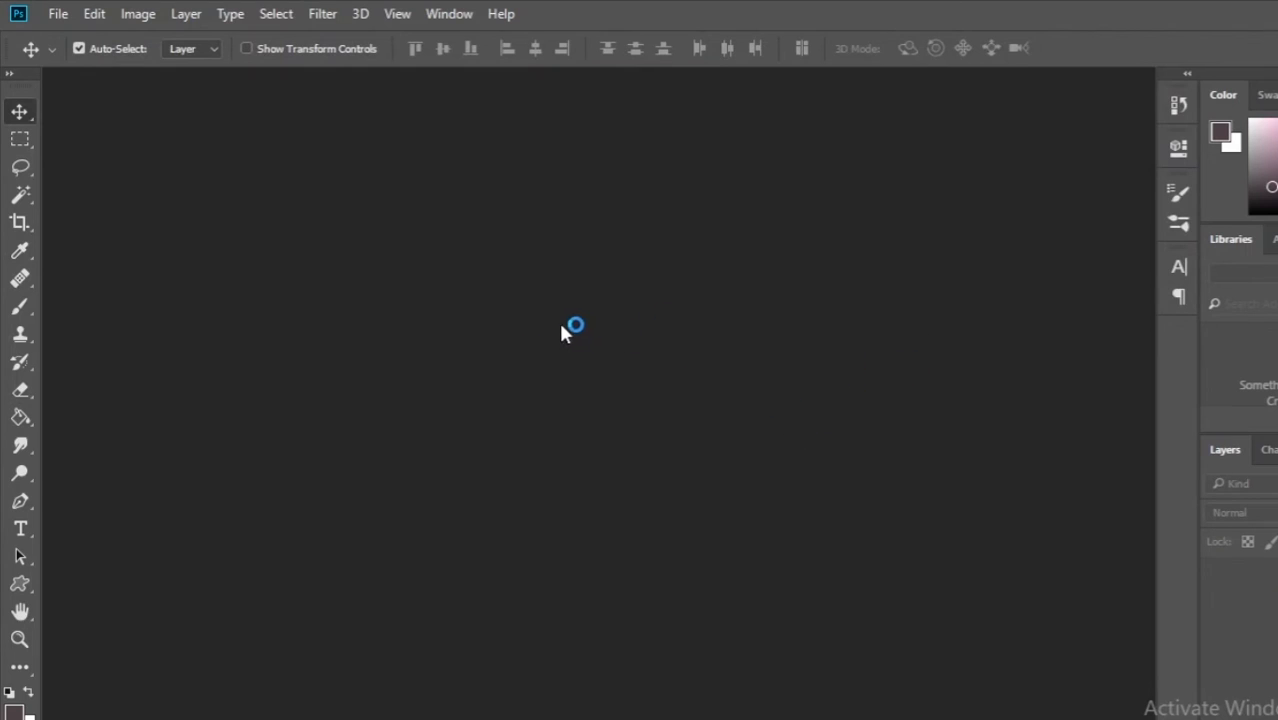
mouse_move(716, 362)
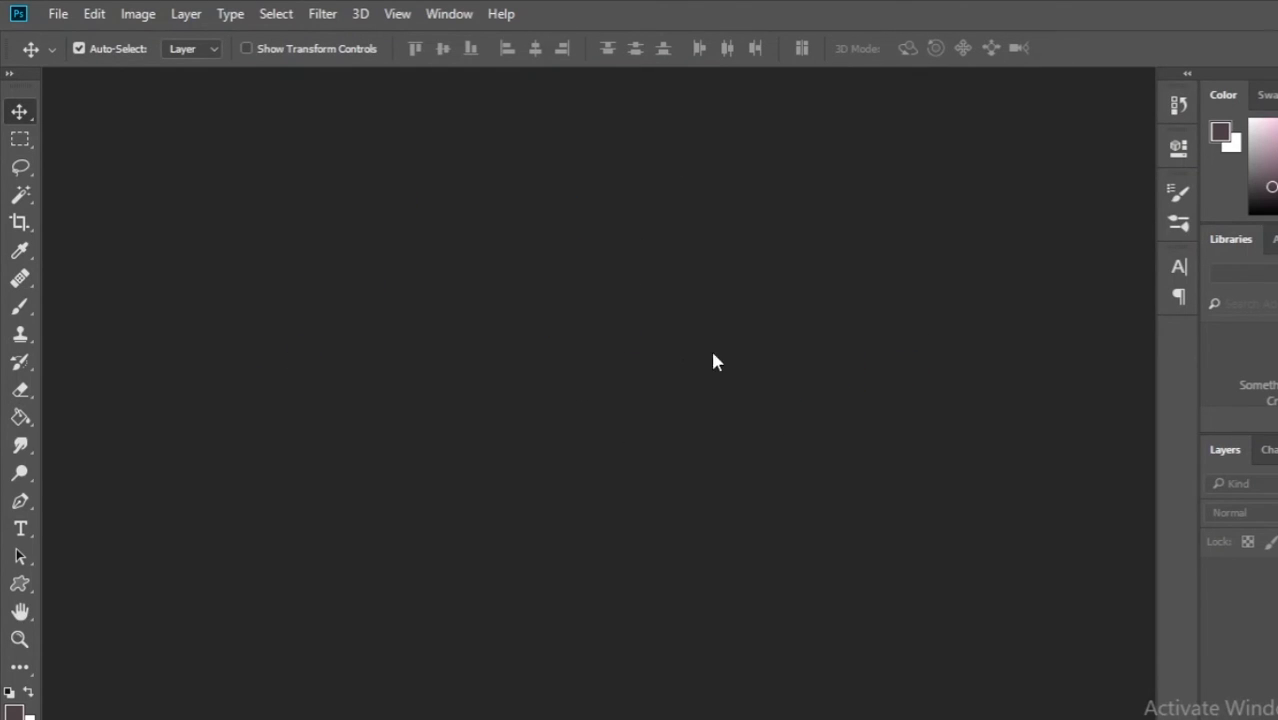
mouse_move(514, 344)
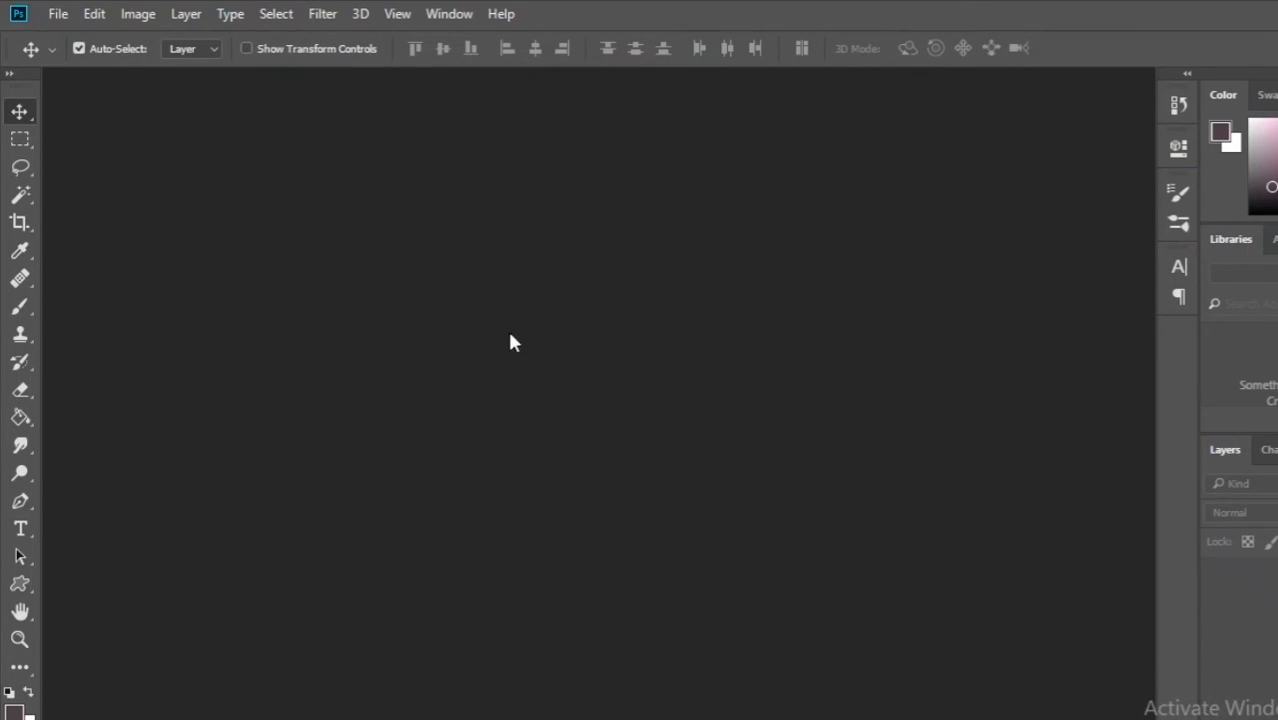